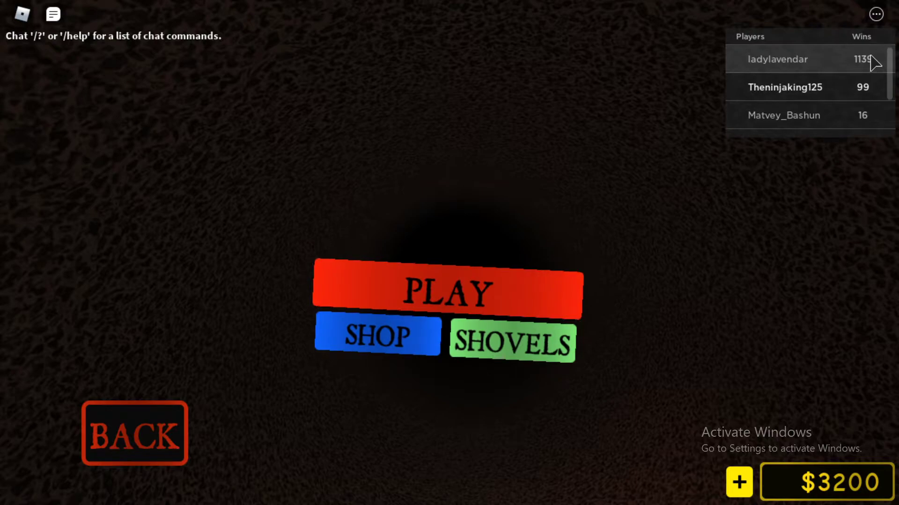
Review the Players tab in the Roblox menu, close it, and bring up the Start menu.
{"action": "left_click", "coordinate": [876, 16]}
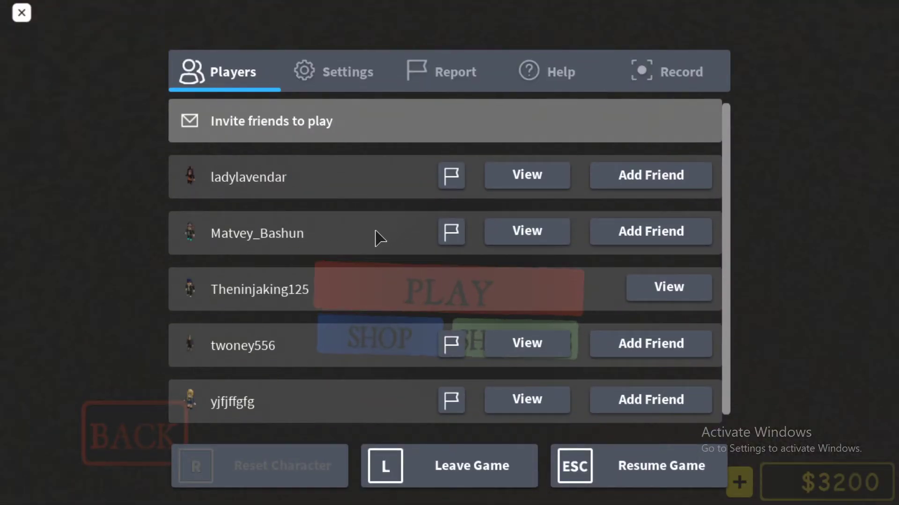
{"action": "left_click", "coordinate": [526, 174]}
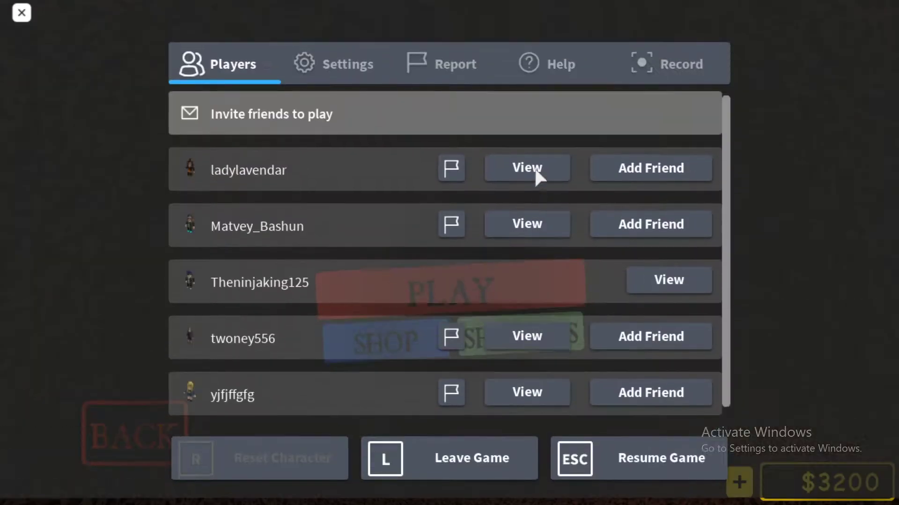
{"action": "left_click", "coordinate": [19, 12]}
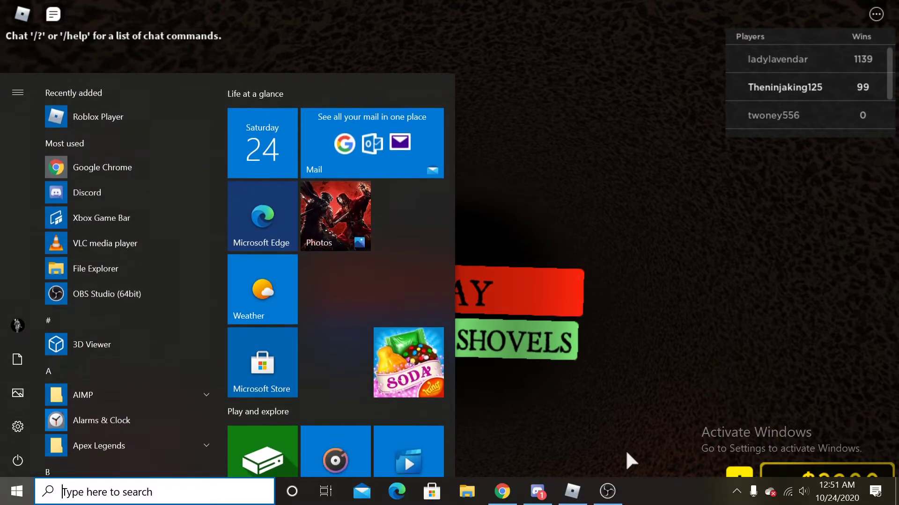
Dismiss the Start menu and bring the still-recording OBS Studio window in front of Roblox.
{"action": "left_click", "coordinate": [607, 491]}
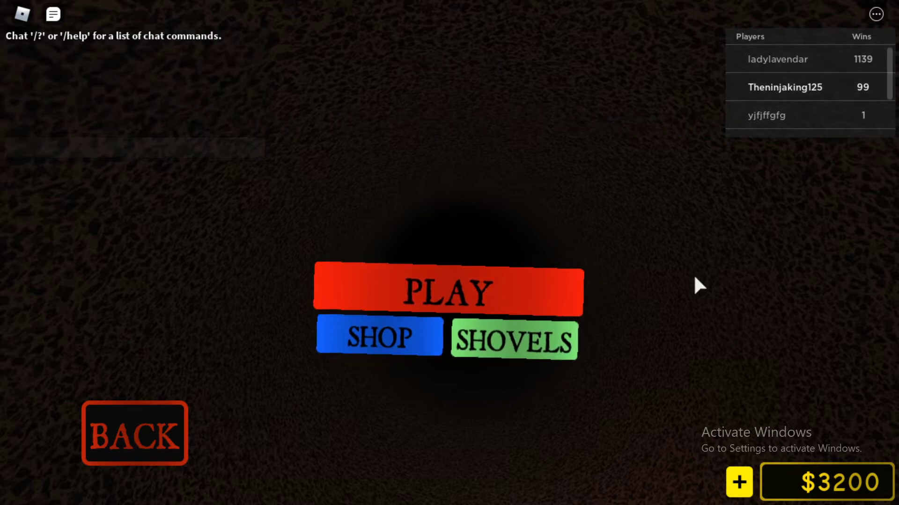
{"action": "left_click", "coordinate": [607, 492]}
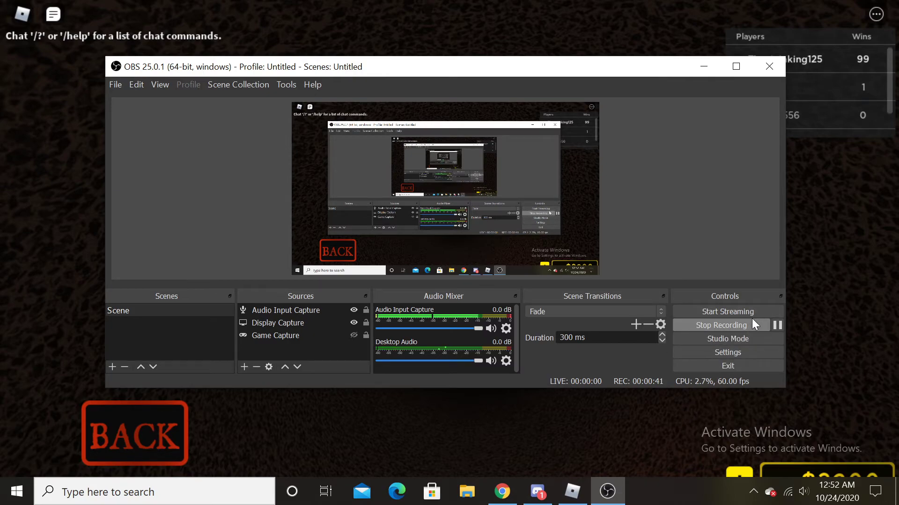
{"action": "mouse_move", "coordinate": [877, 136]}
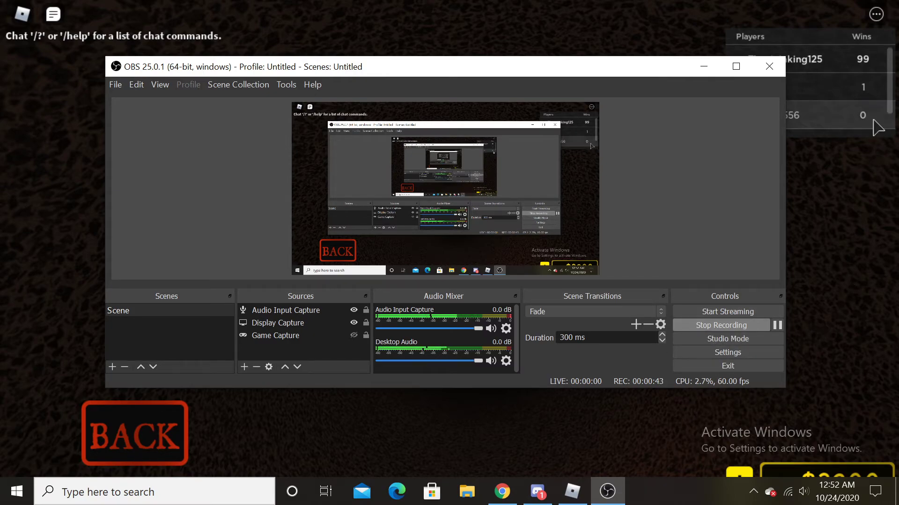